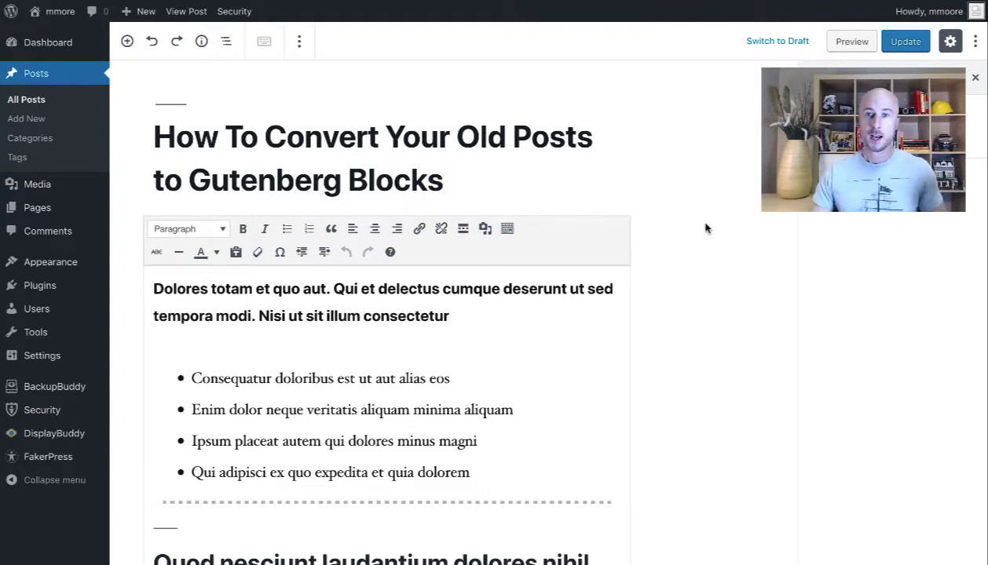
- Open the More options menu on the classic content block
click(298, 41)
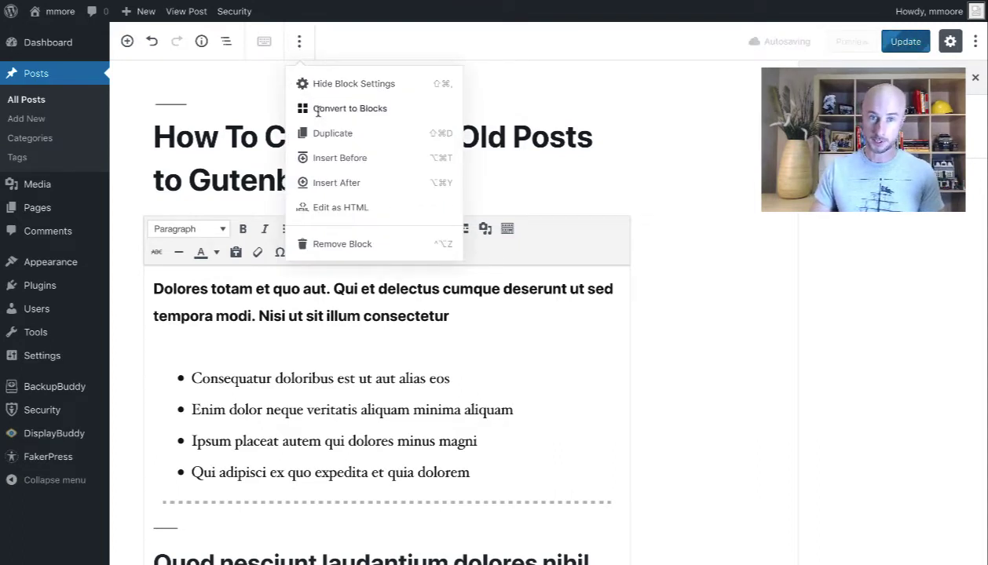
- Choose Convert to Blocks to split the classic post into heading, list and image blocks
click(349, 108)
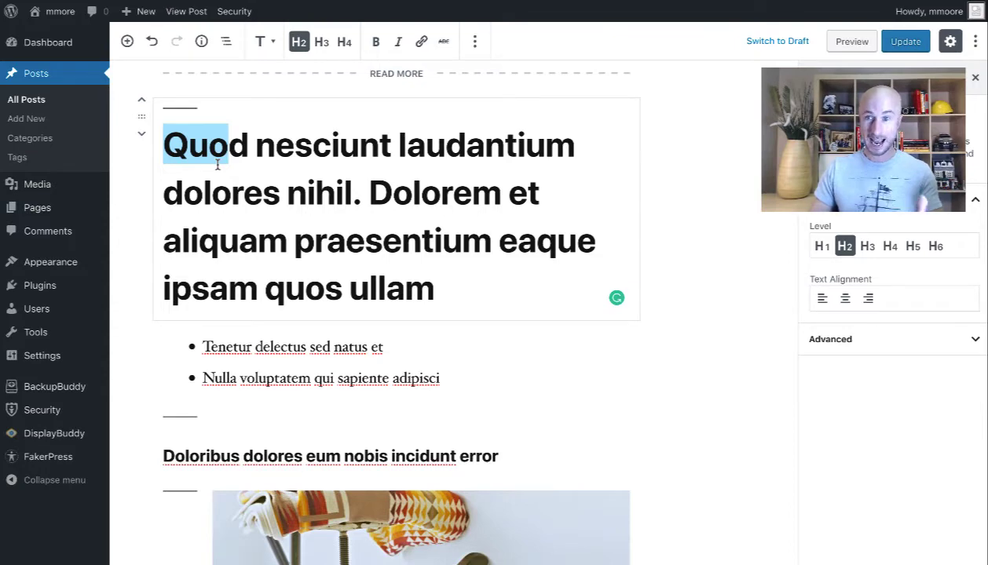
- Select the converted image to show its settings: alt text 'Libero sed', 1174×782
scroll(down, 3)
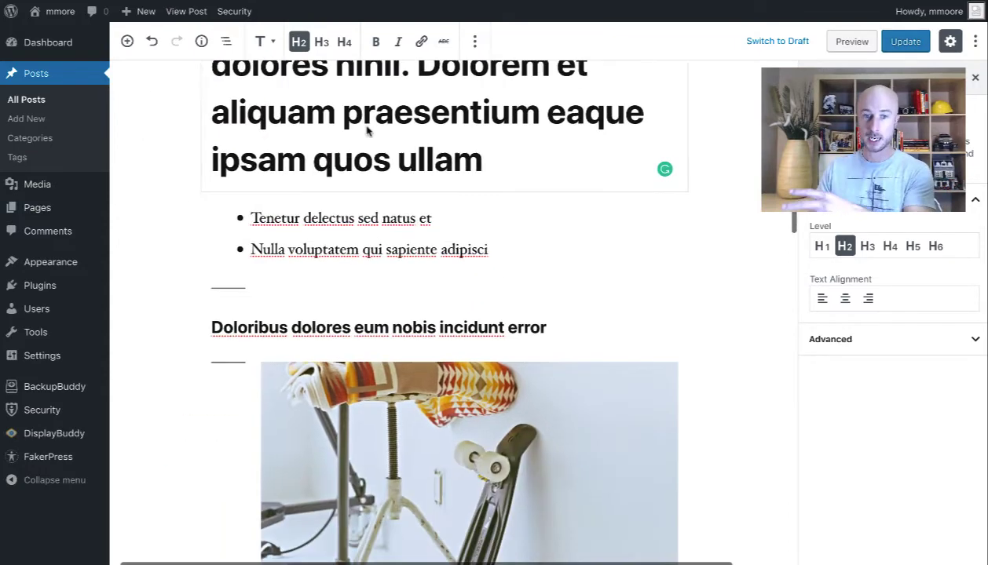
click(469, 464)
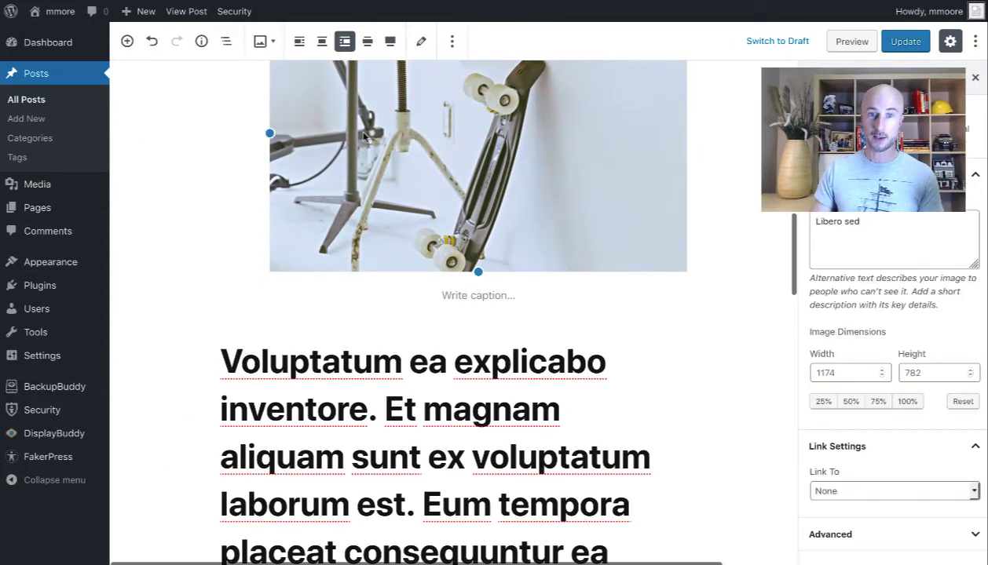
scroll(up, 3)
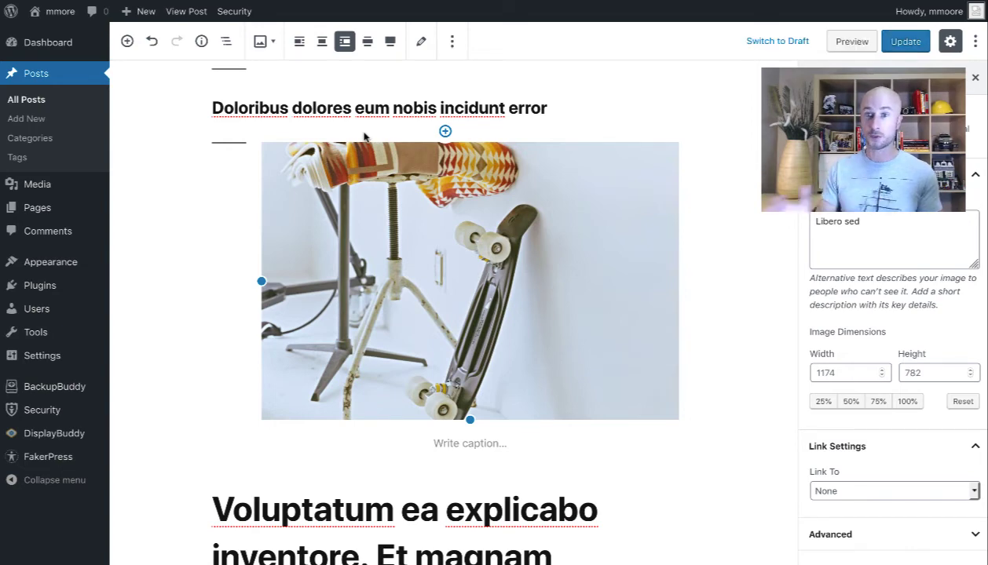
mouse_move(396, 129)
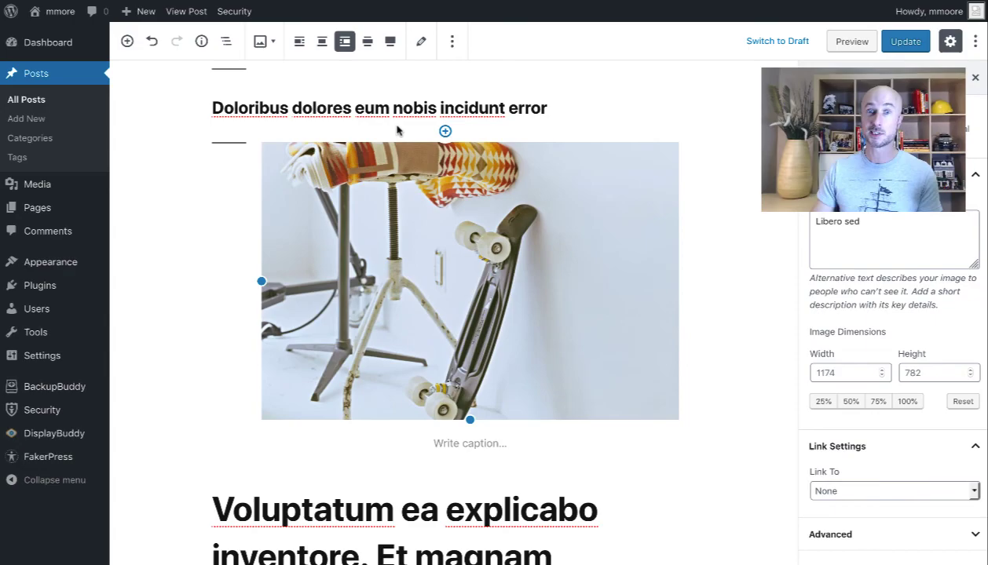